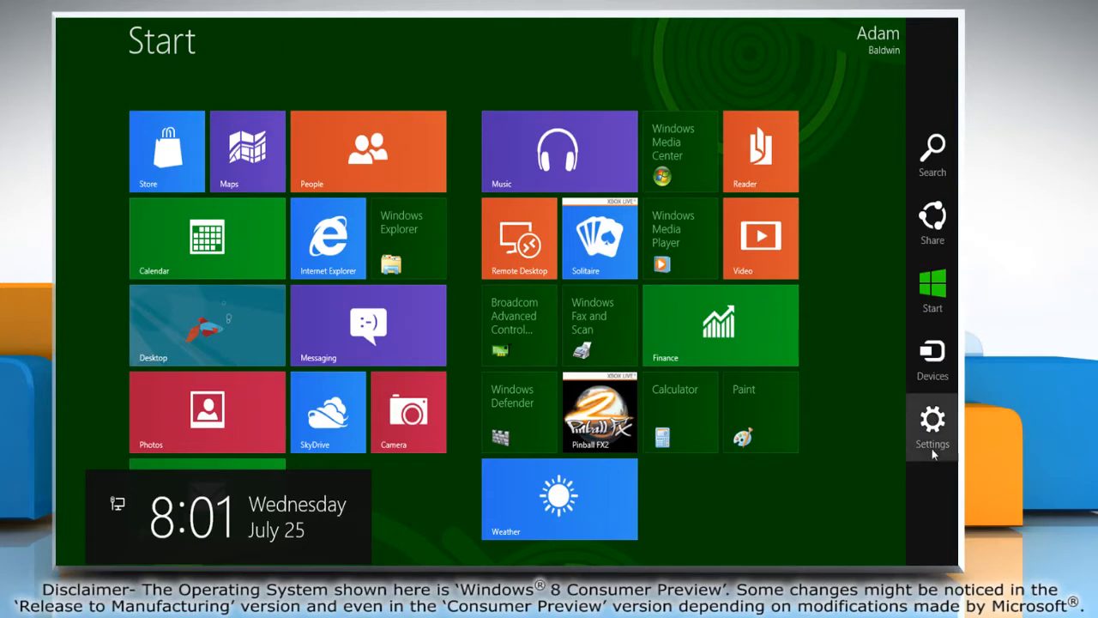
- Open PC settings Users, start a picture password, and verify the current account password
click(931, 428)
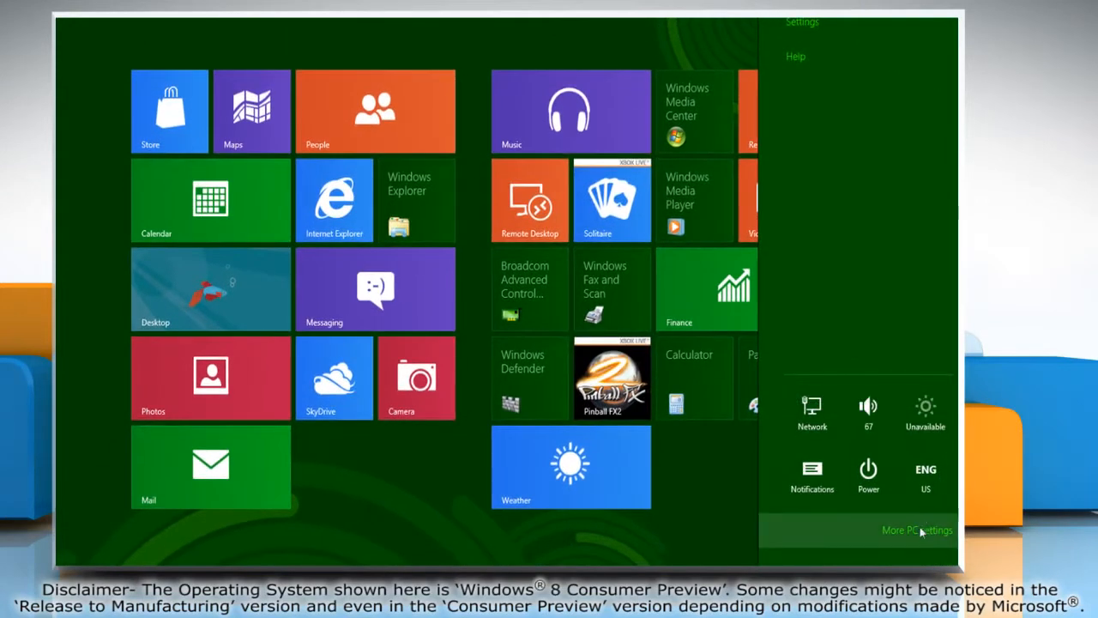
click(917, 529)
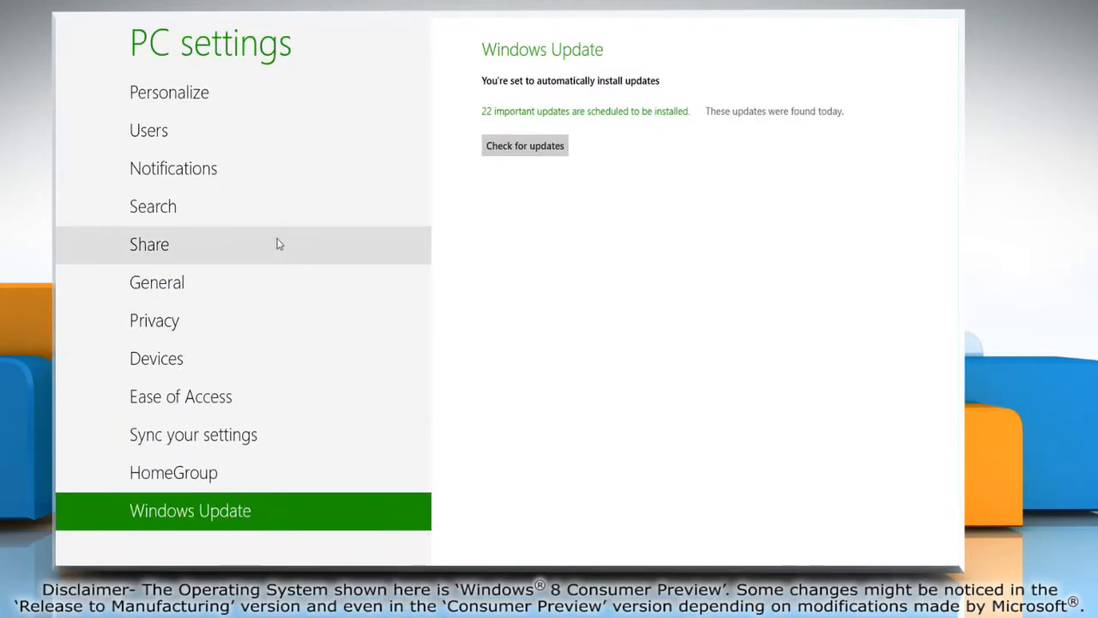
click(148, 130)
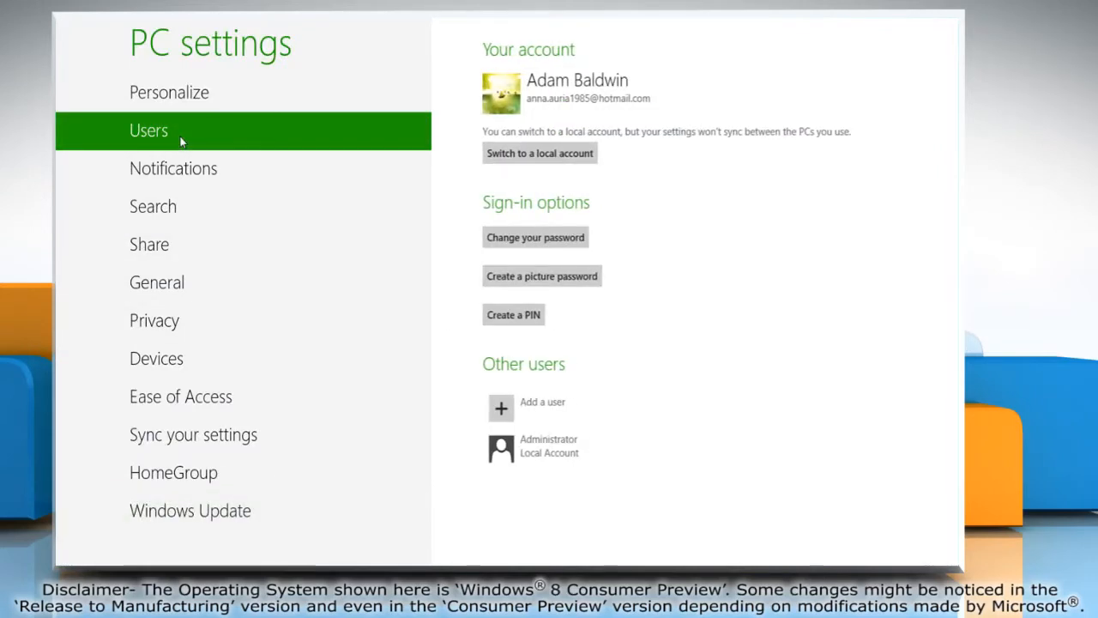
mouse_move(541, 275)
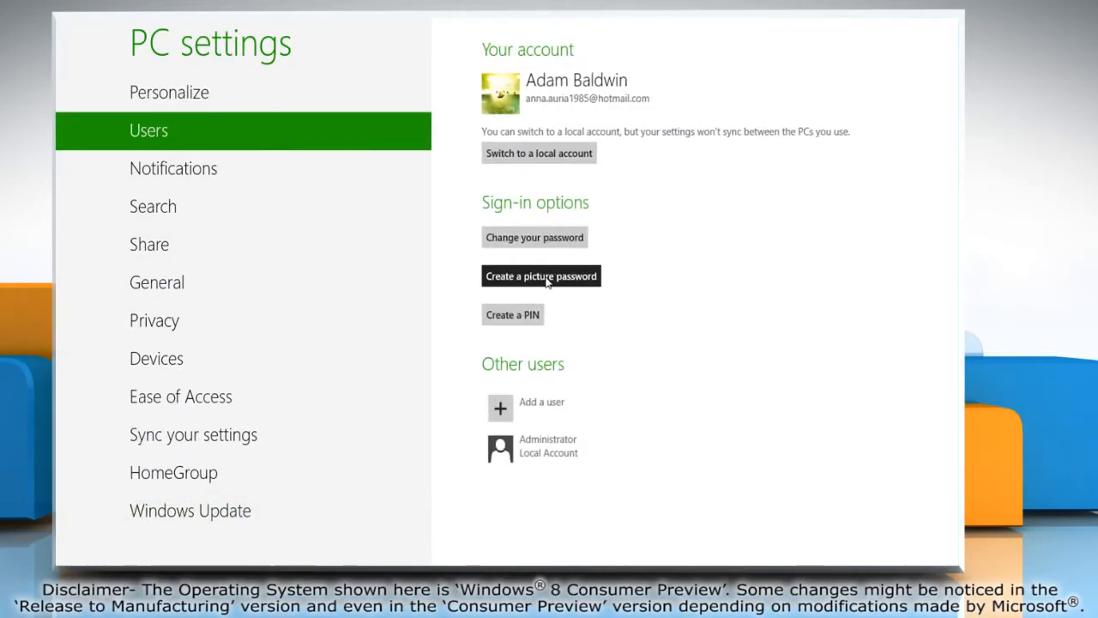
click(540, 276)
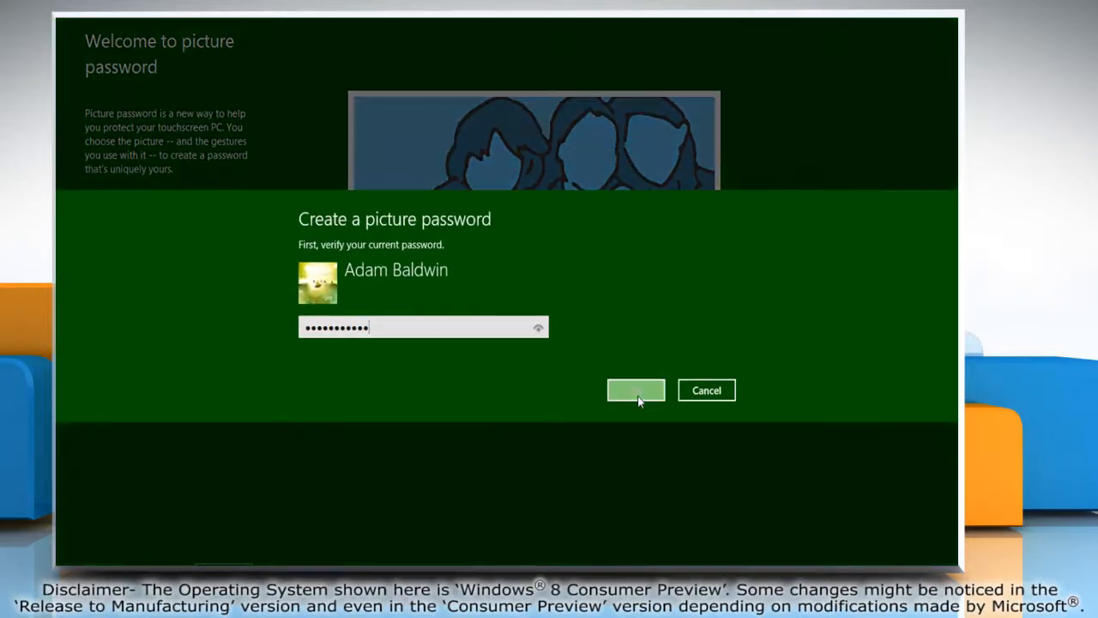
click(636, 390)
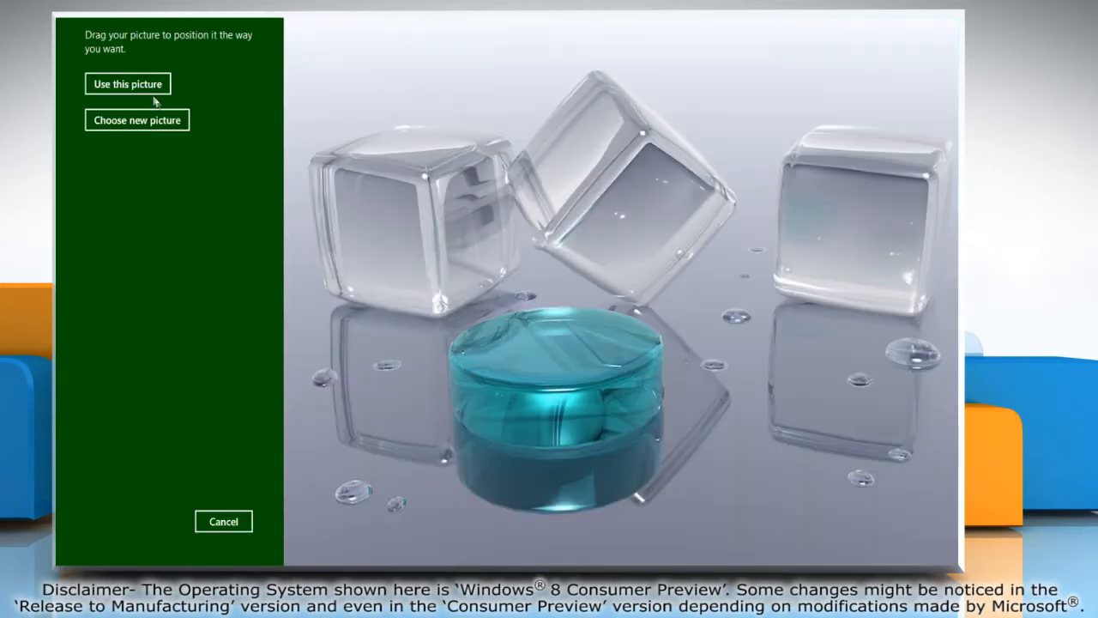
- Choose the ice cubes picture, draw a gesture across the blue cylinder, and finish setup
click(126, 83)
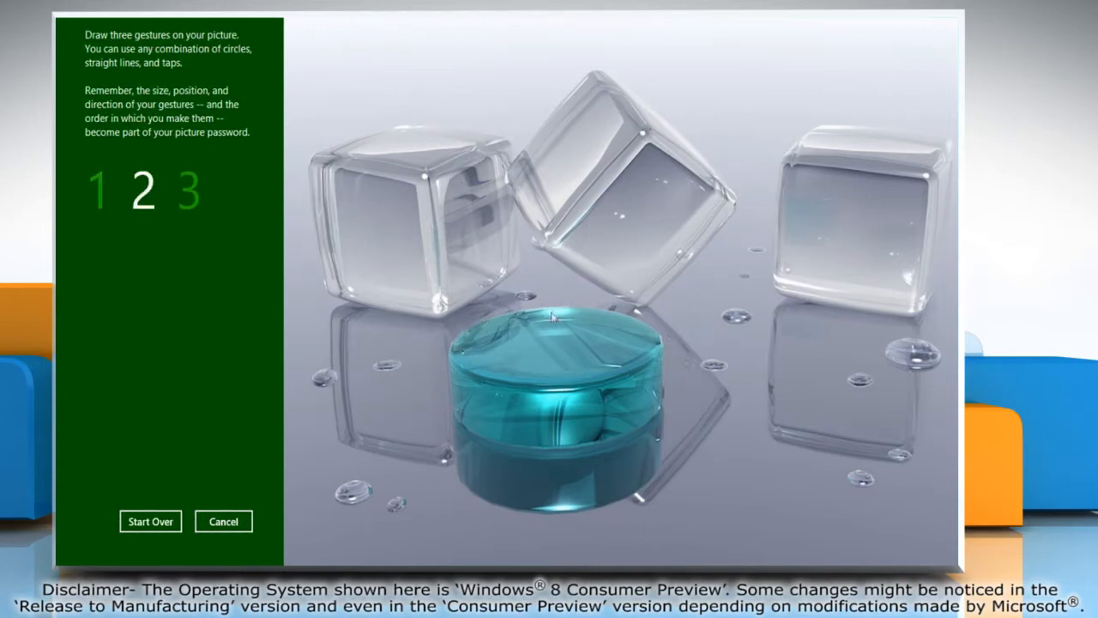
drag(510, 457, 583, 457)
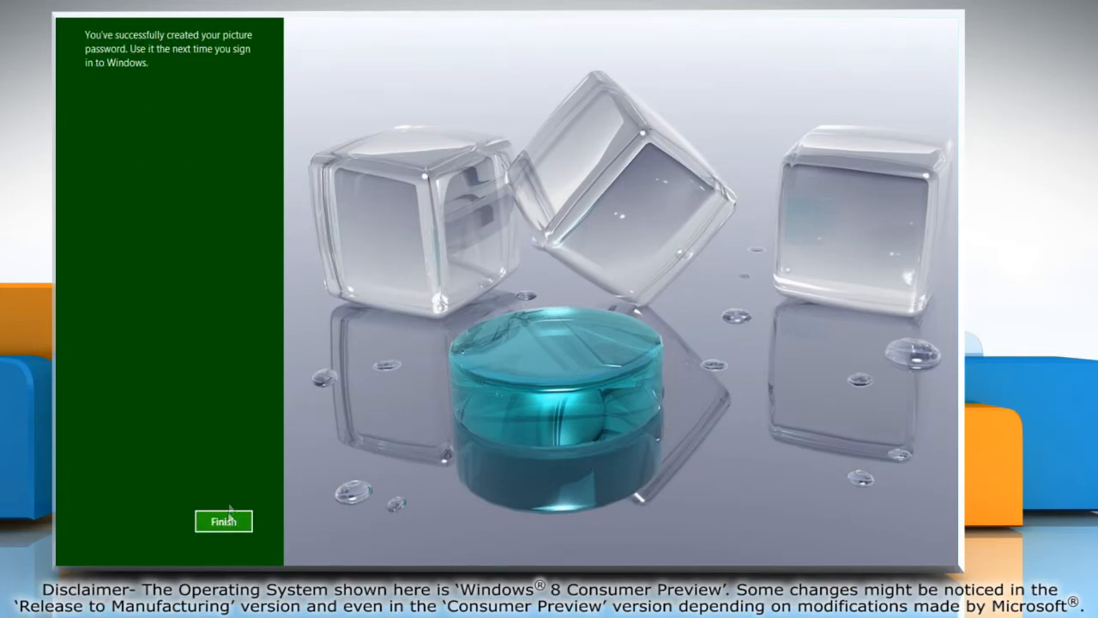
click(223, 521)
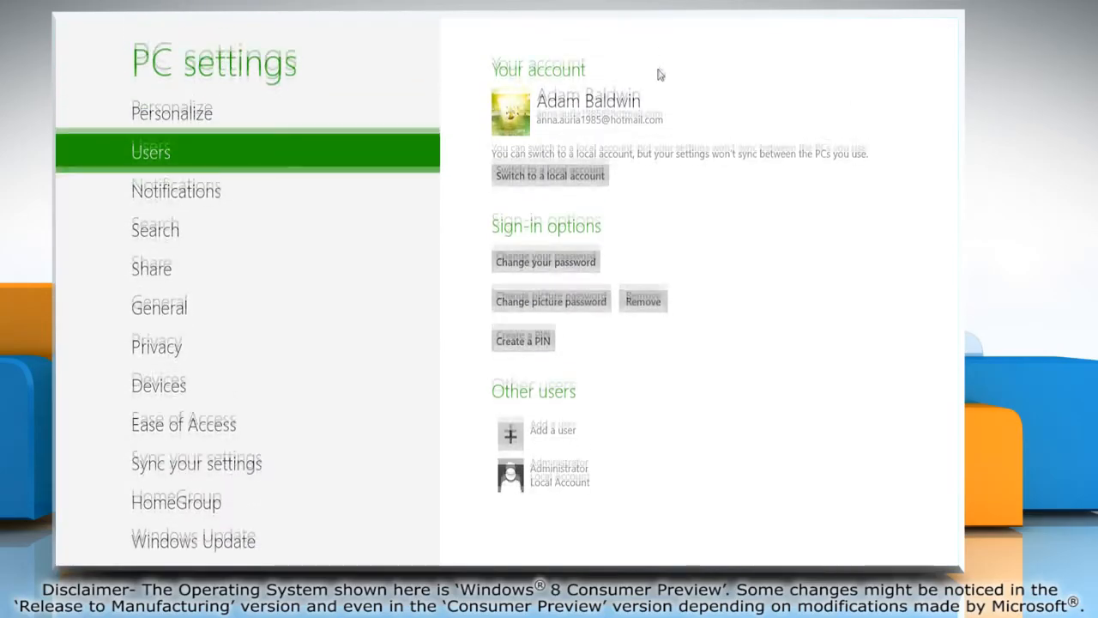